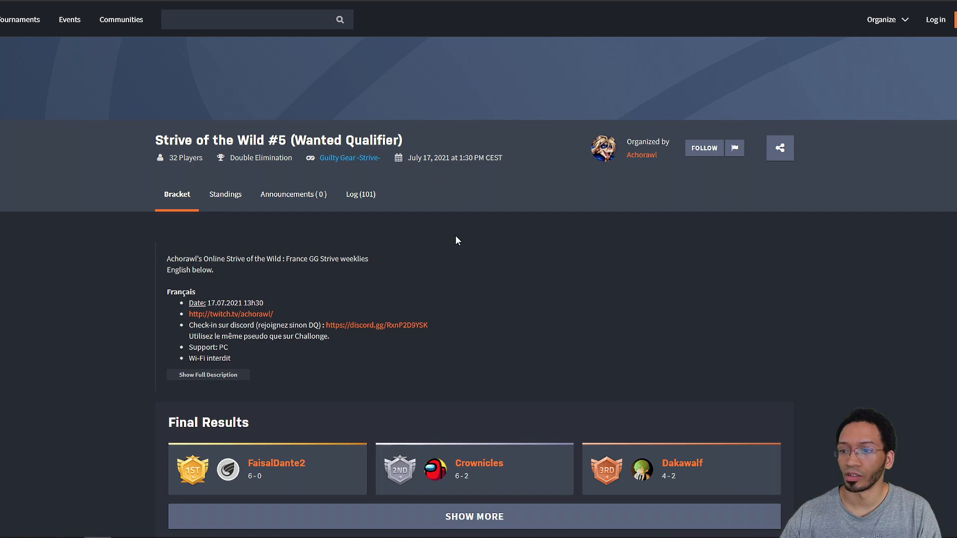
# Step: Search the tournament page source for 'tournament id' and select the value 10042192
pyautogui.rightClick(455, 240)
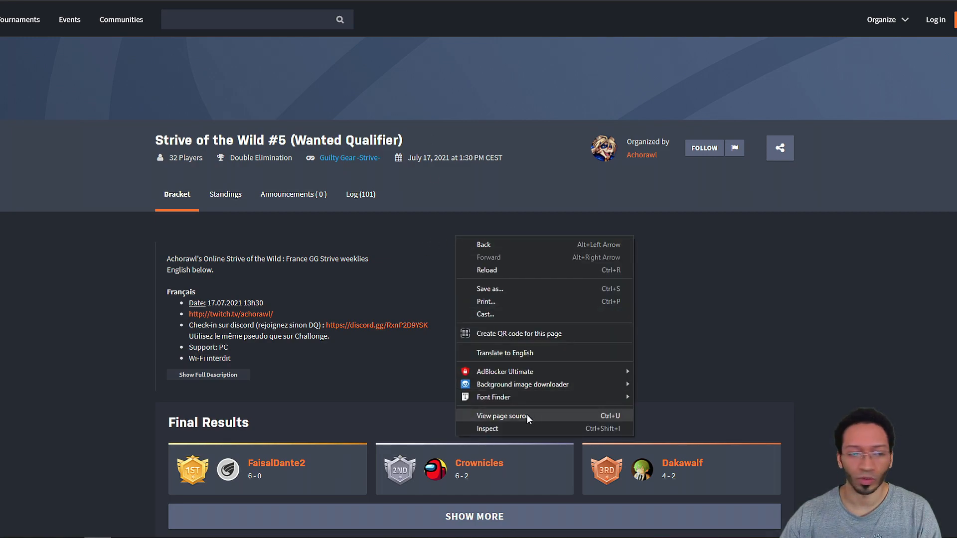
pyautogui.click(503, 416)
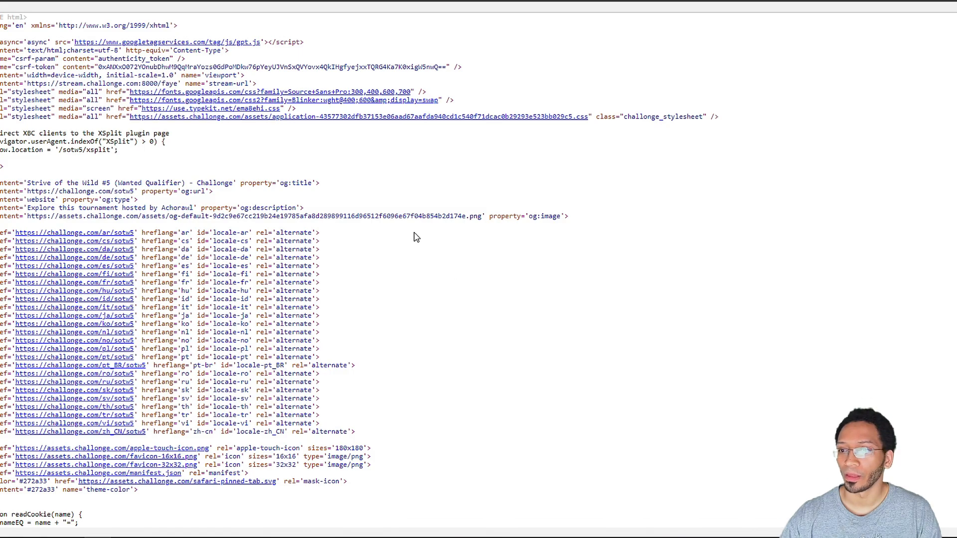
pyautogui.write('tournament*id')
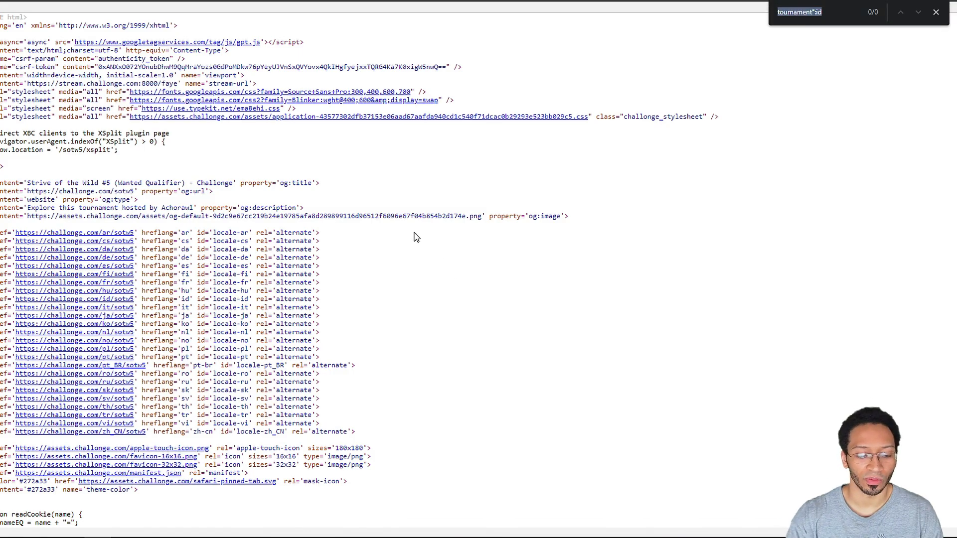
pyautogui.write('cdata')
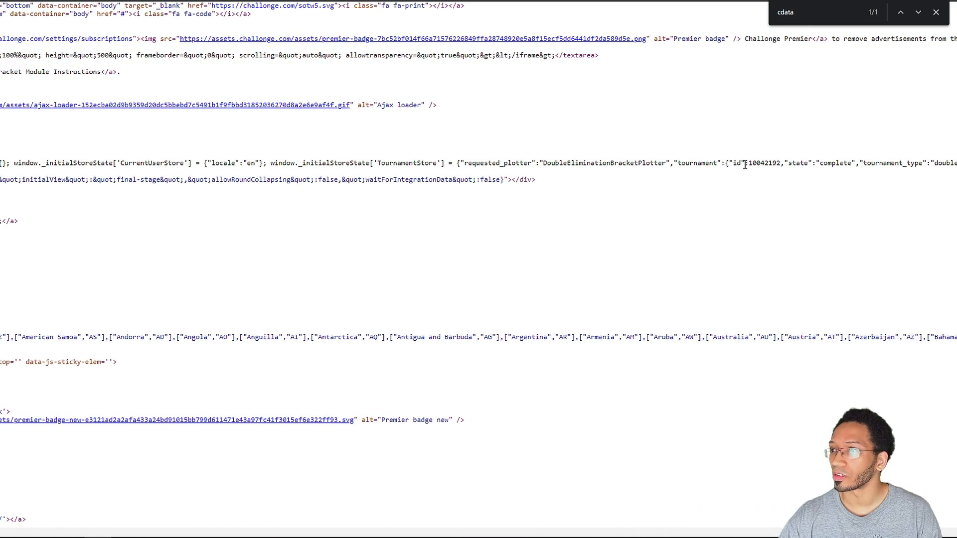
pyautogui.doubleClick(762, 163)
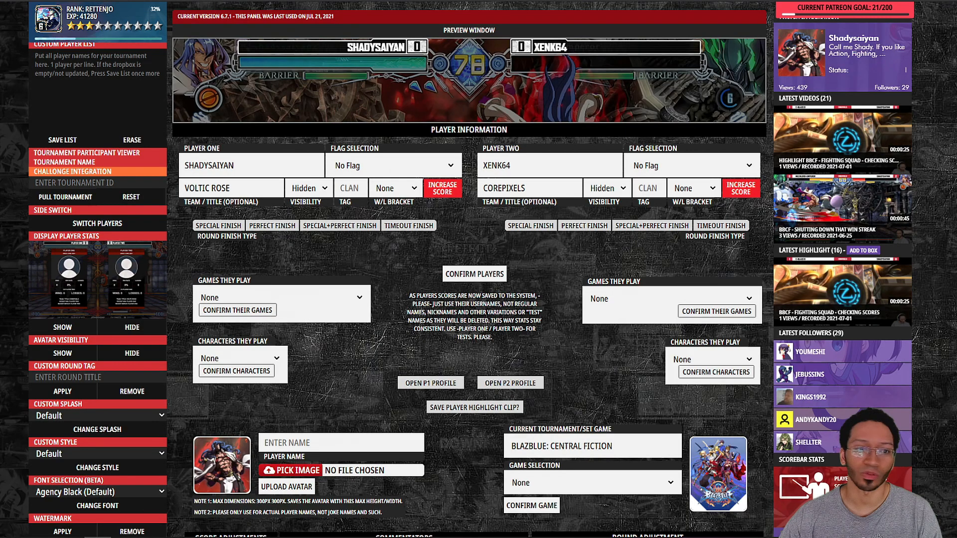
# Step: Enter 10042192 in the Challonge Integration 'Enter Tournament ID' field
pyautogui.write('10042192')
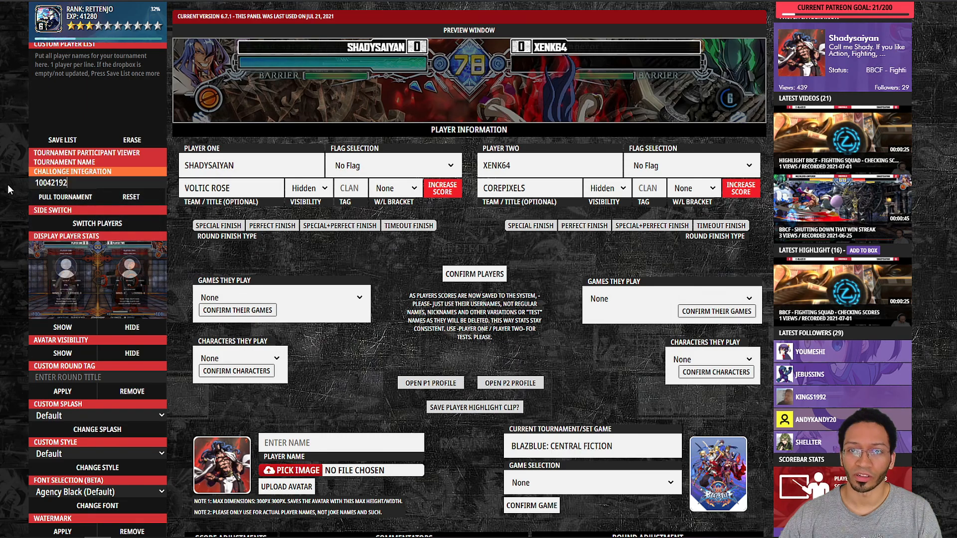
pyautogui.click(65, 197)
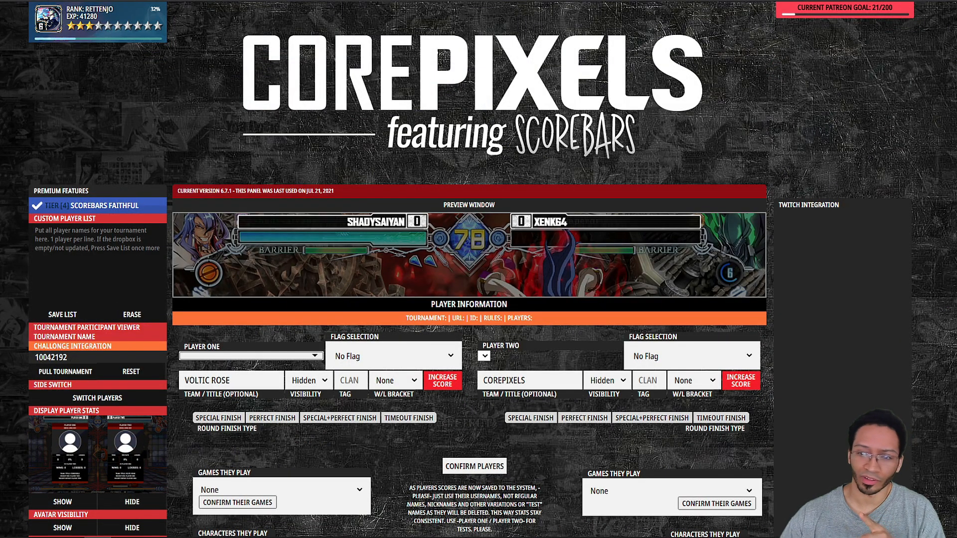
# Step: Pull the tournament so its 33 seeded participants load into the player lists
pyautogui.click(65, 372)
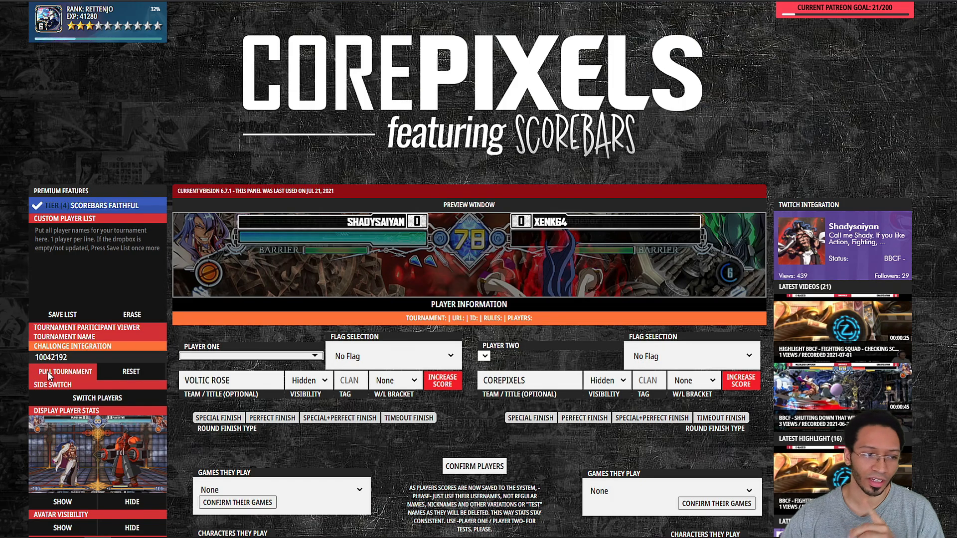
pyautogui.click(65, 372)
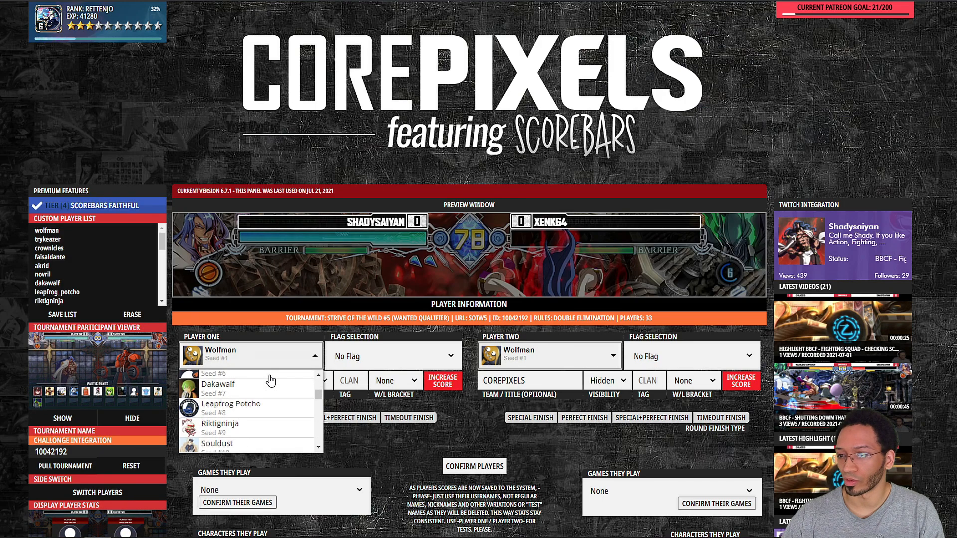
pyautogui.scroll(-3)
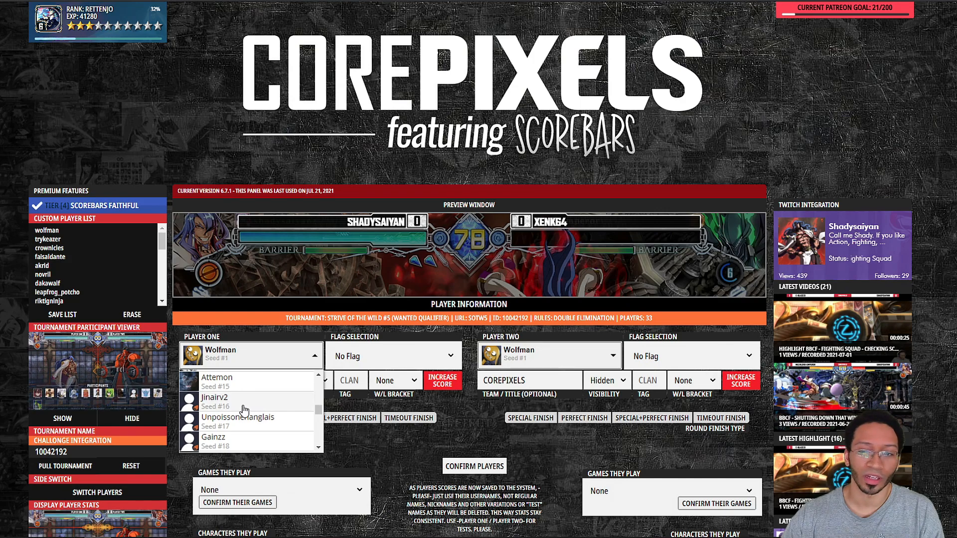
pyautogui.scroll(-3)
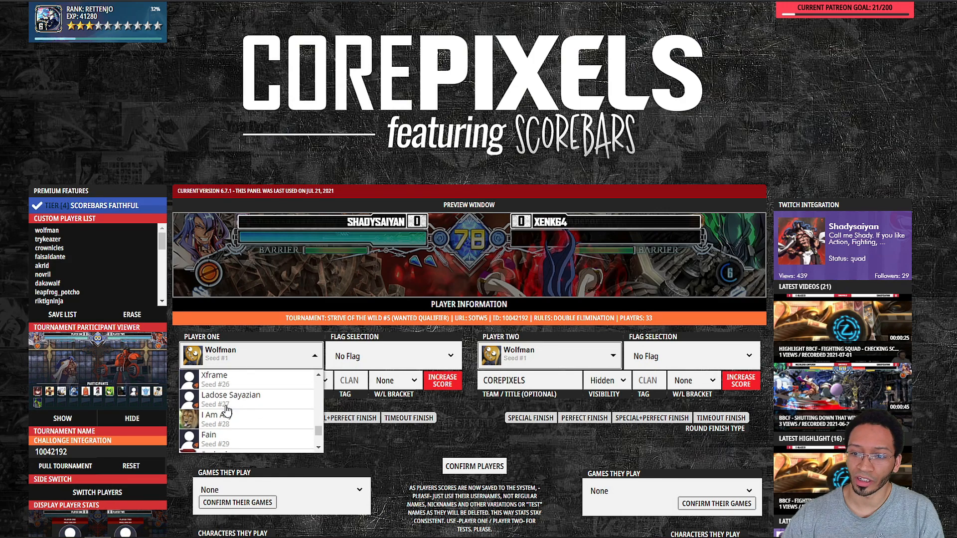
pyautogui.scroll(-3)
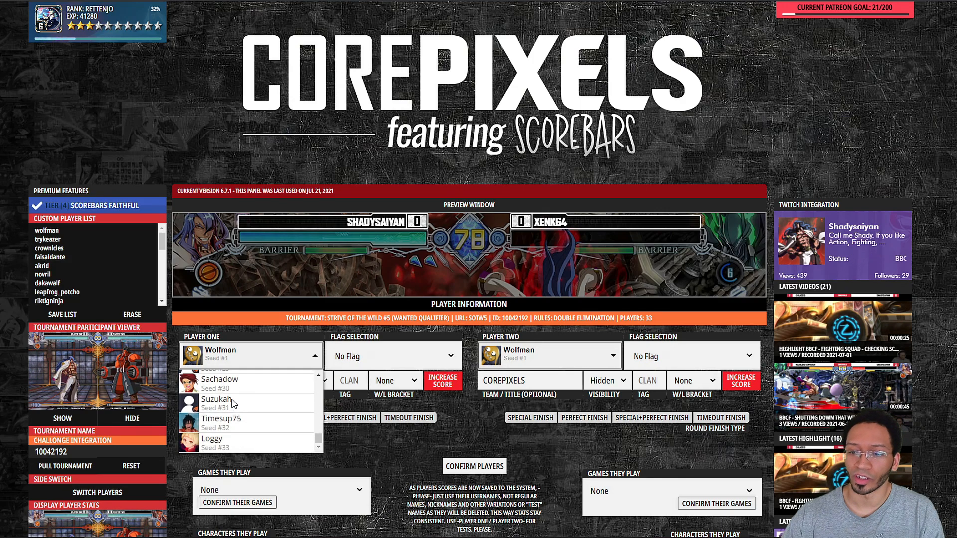